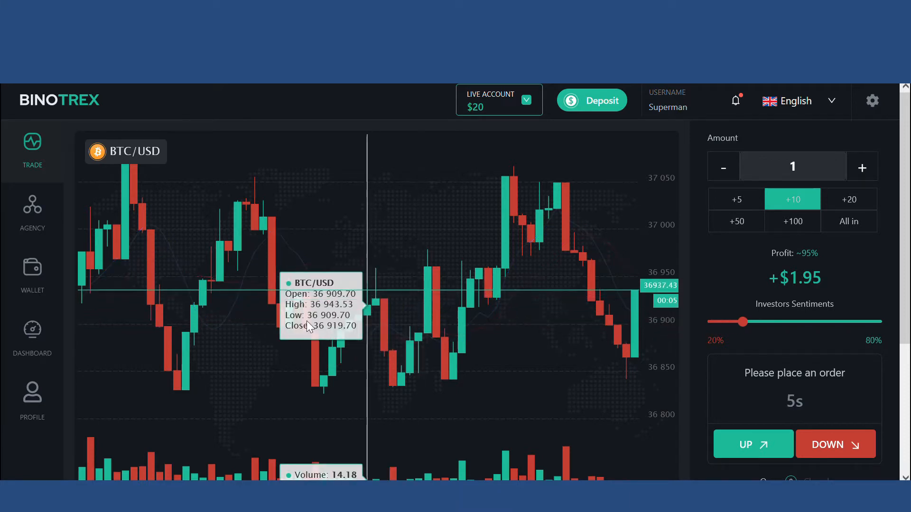
mouse_move(574, 241)
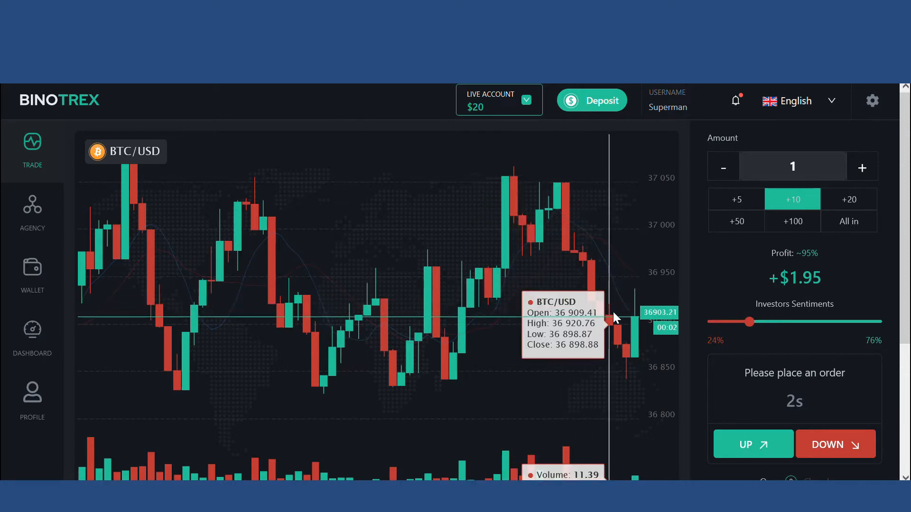
Step: Place a $1 UP order on BTC/USD, dropping the balance to $18 pending the result
left_click(753, 445)
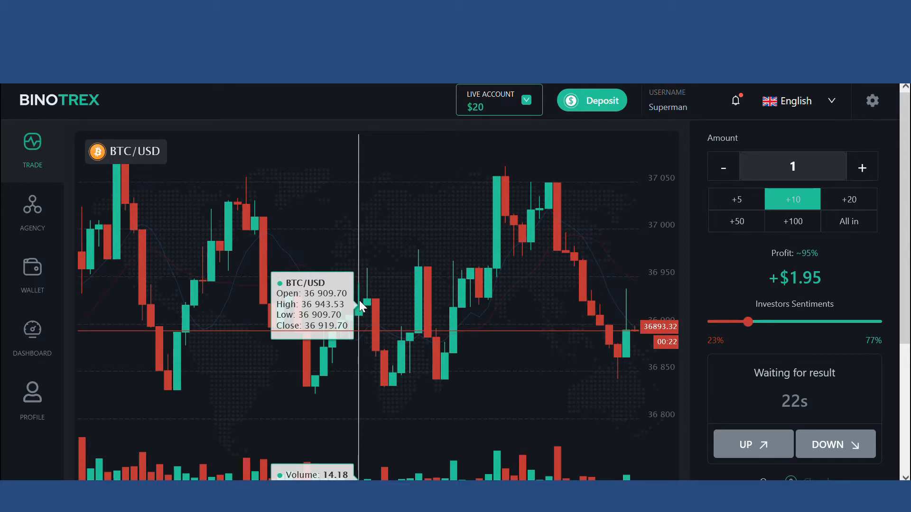
mouse_move(365, 300)
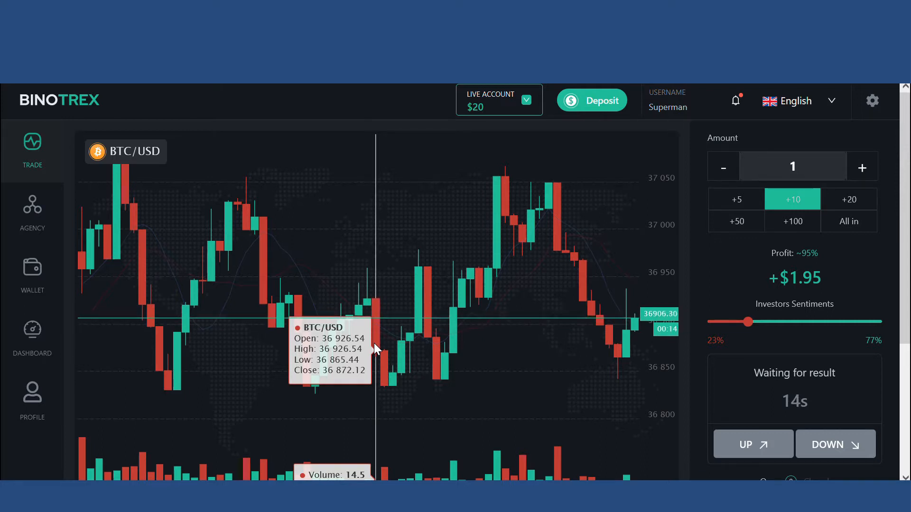
mouse_move(386, 360)
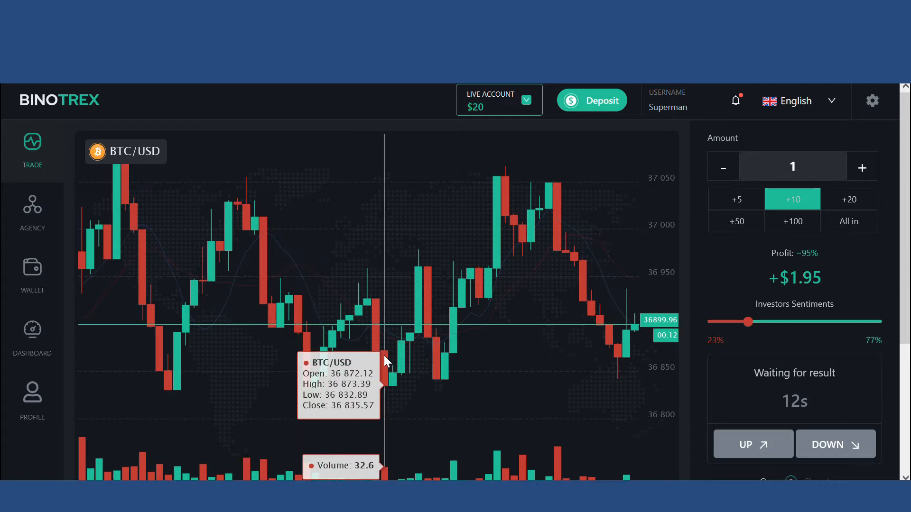
mouse_move(448, 356)
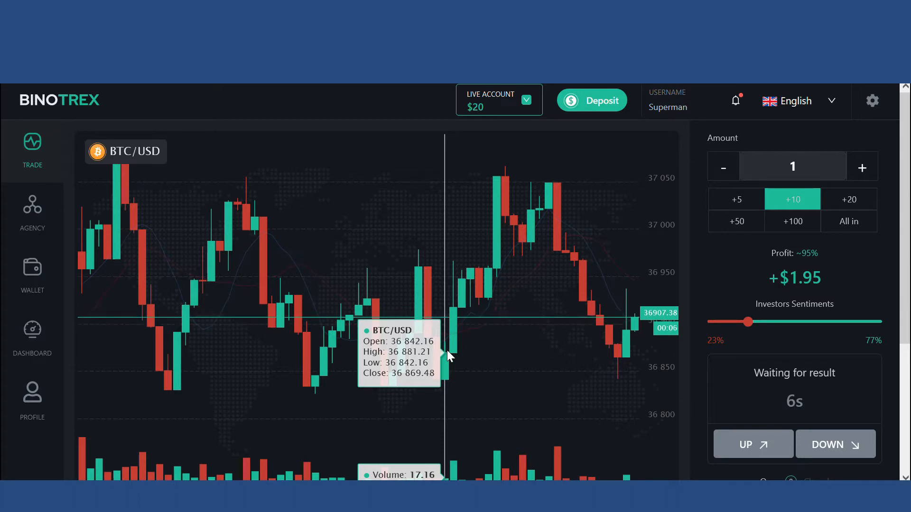
mouse_move(169, 294)
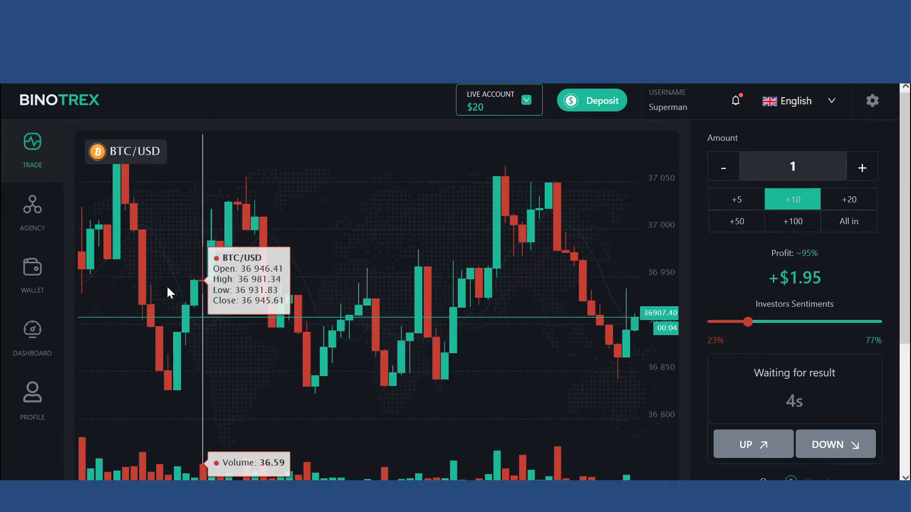
mouse_move(218, 232)
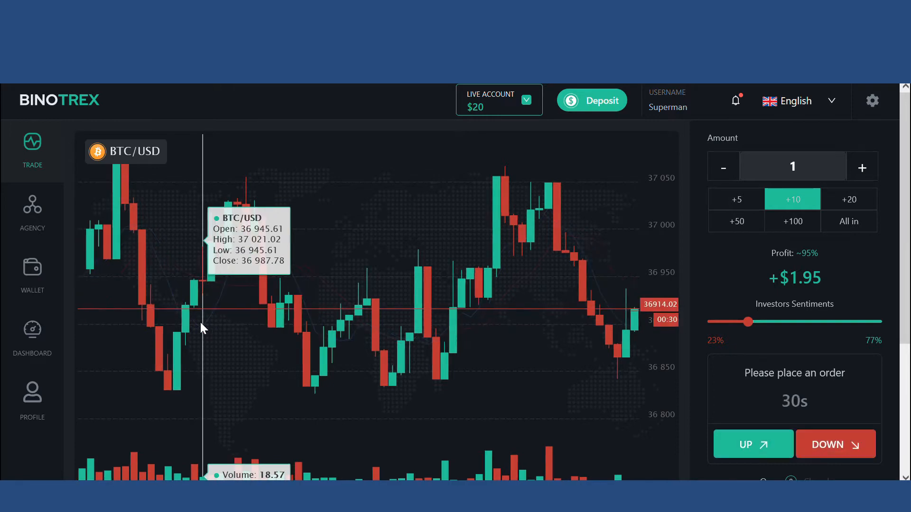
mouse_move(308, 380)
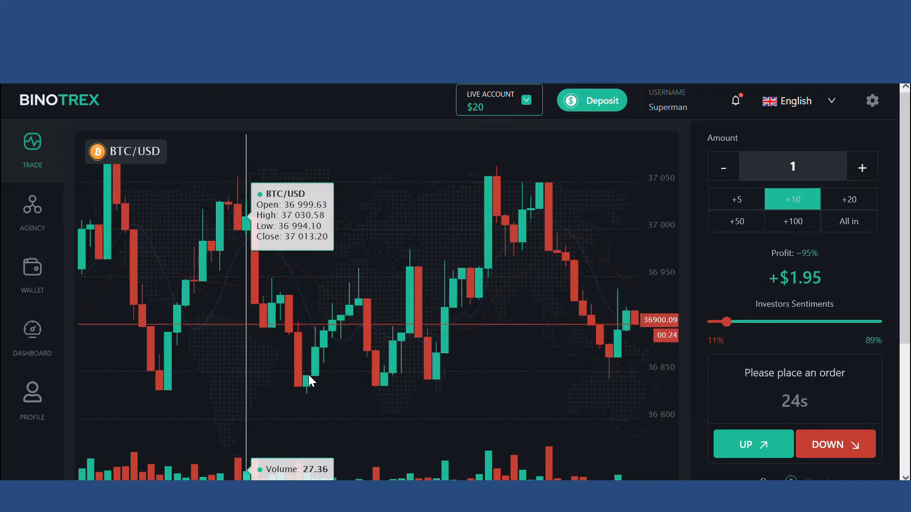
mouse_move(567, 282)
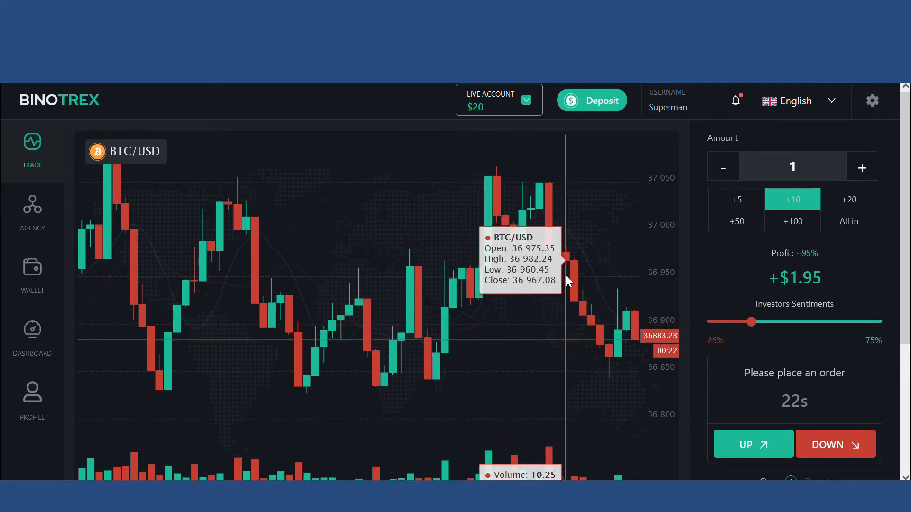
mouse_move(601, 320)
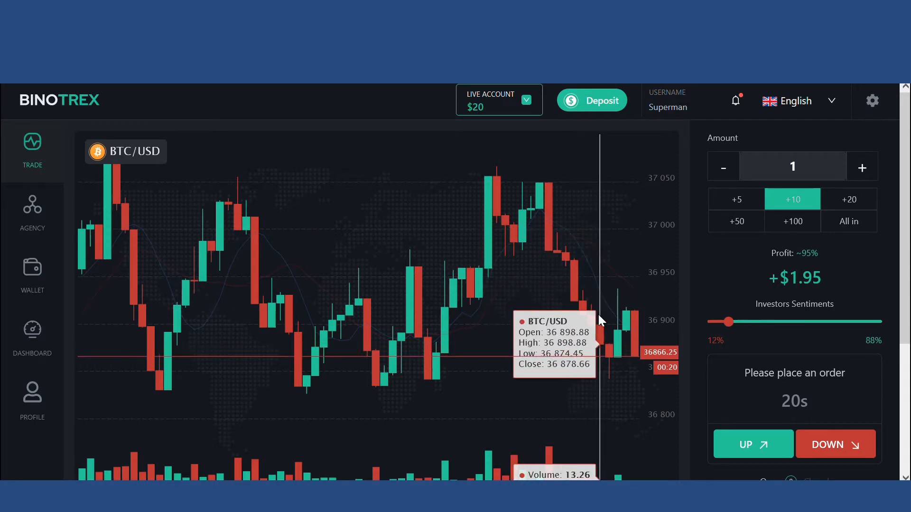
mouse_move(122, 227)
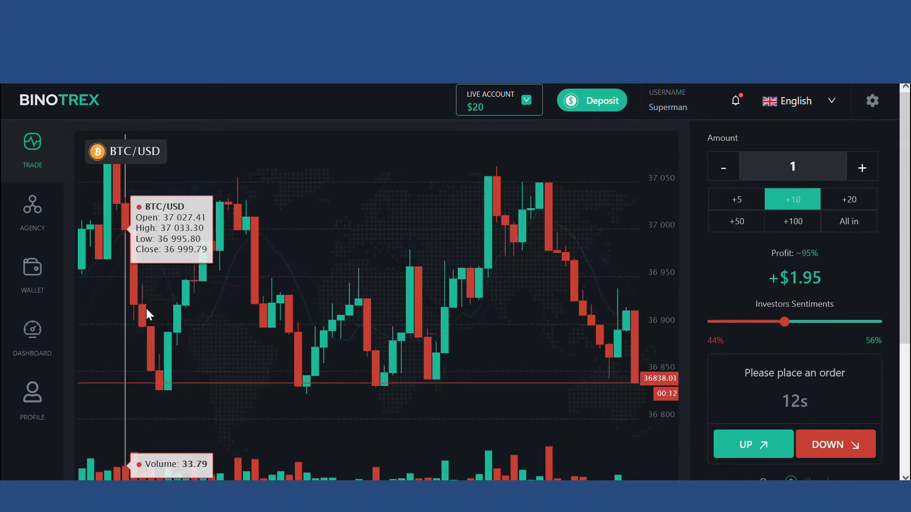
mouse_move(602, 266)
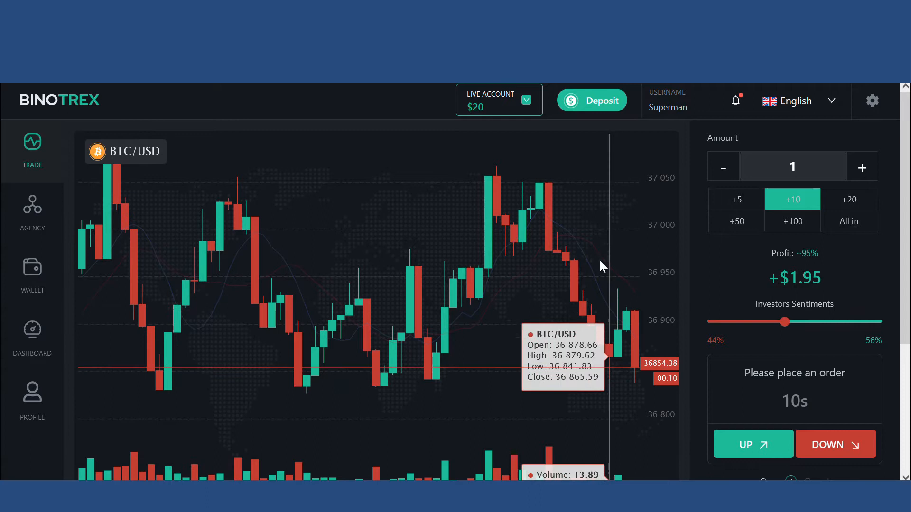
mouse_move(597, 284)
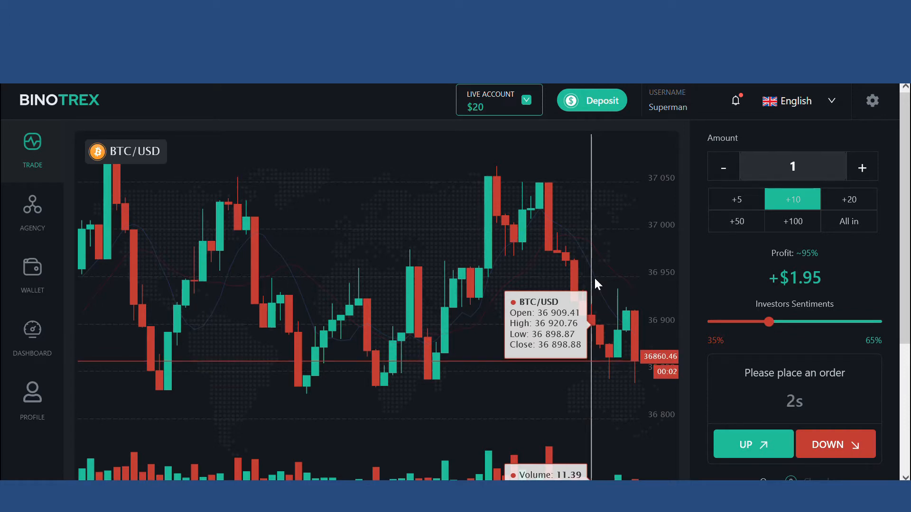
left_click(753, 444)
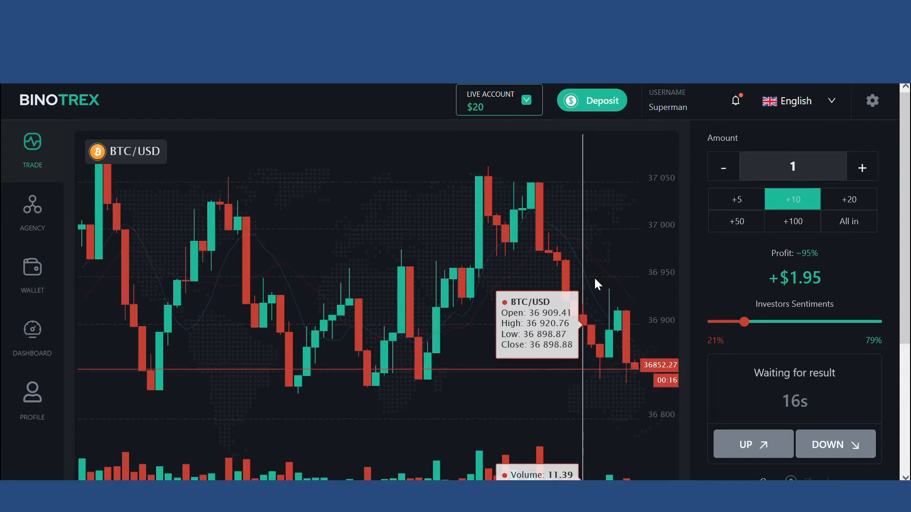
mouse_move(160, 380)
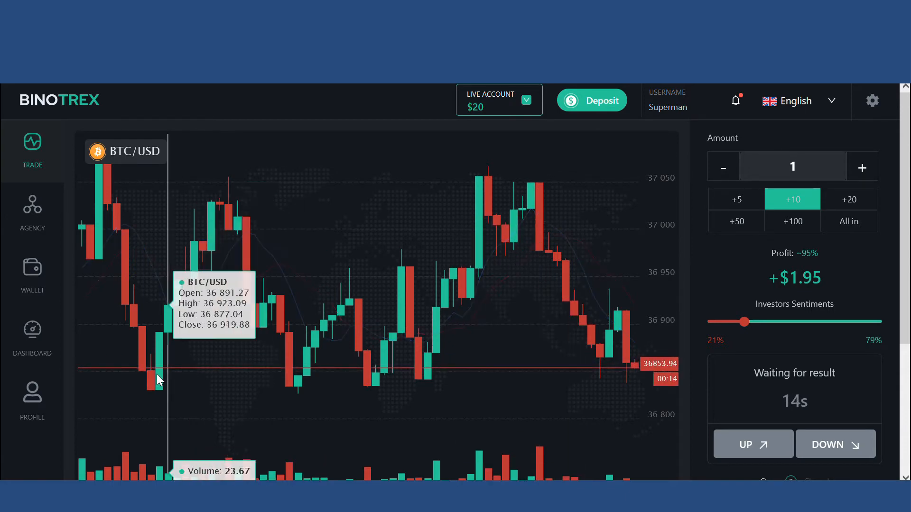
mouse_move(265, 382)
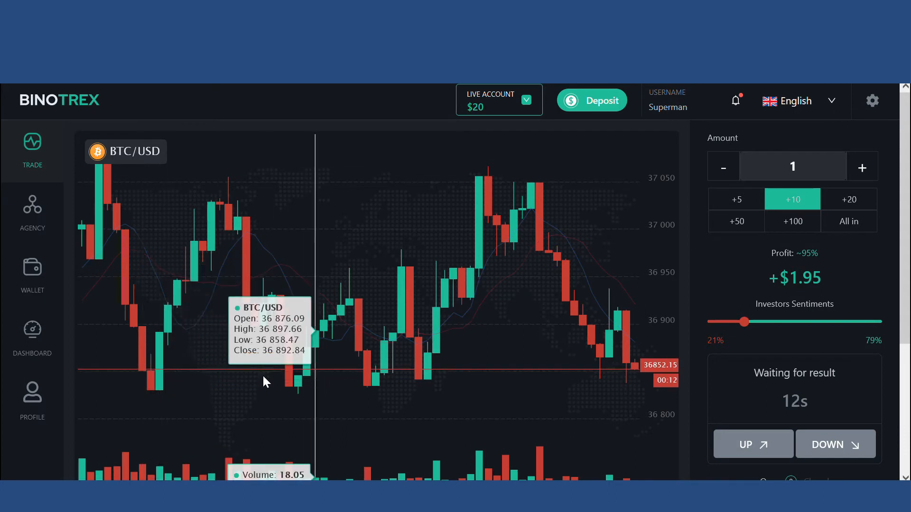
mouse_move(324, 289)
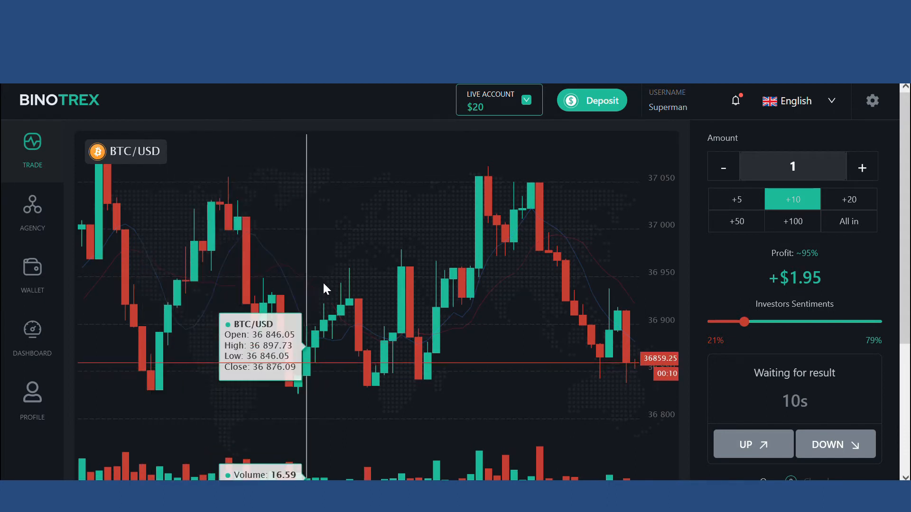
mouse_move(424, 389)
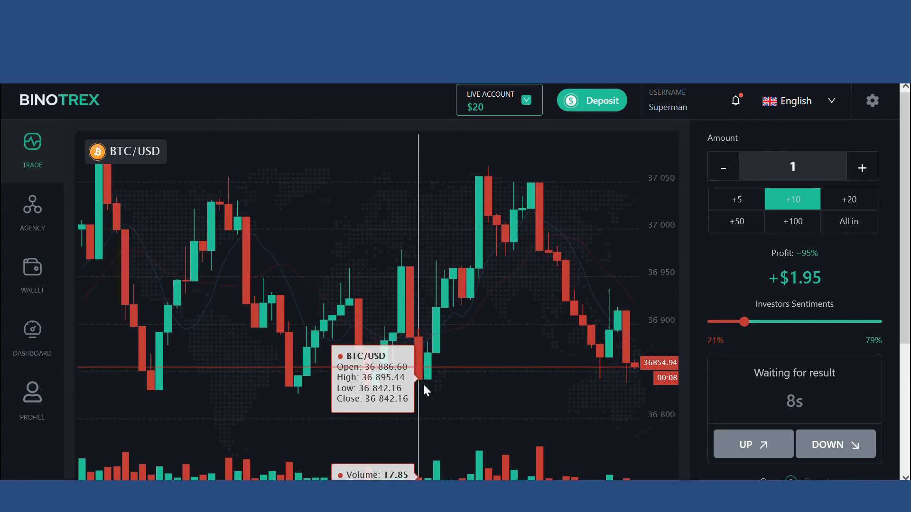
mouse_move(169, 375)
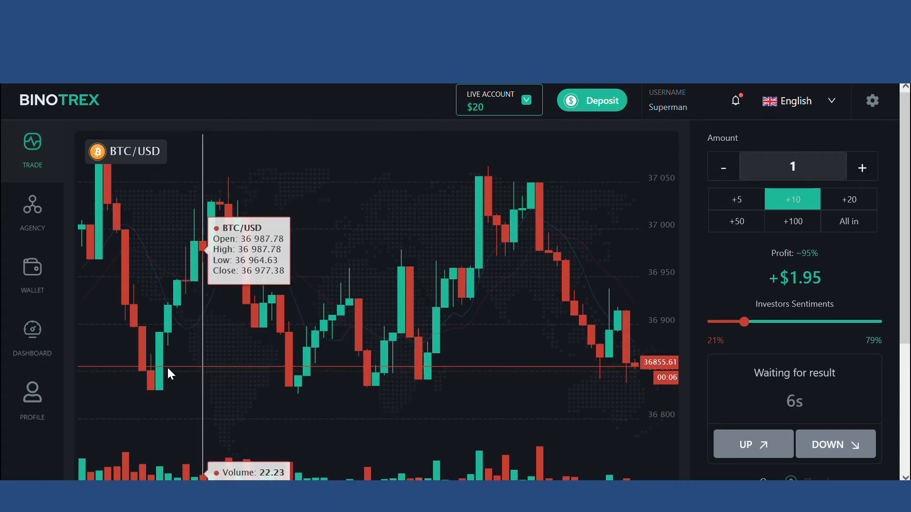
mouse_move(454, 396)
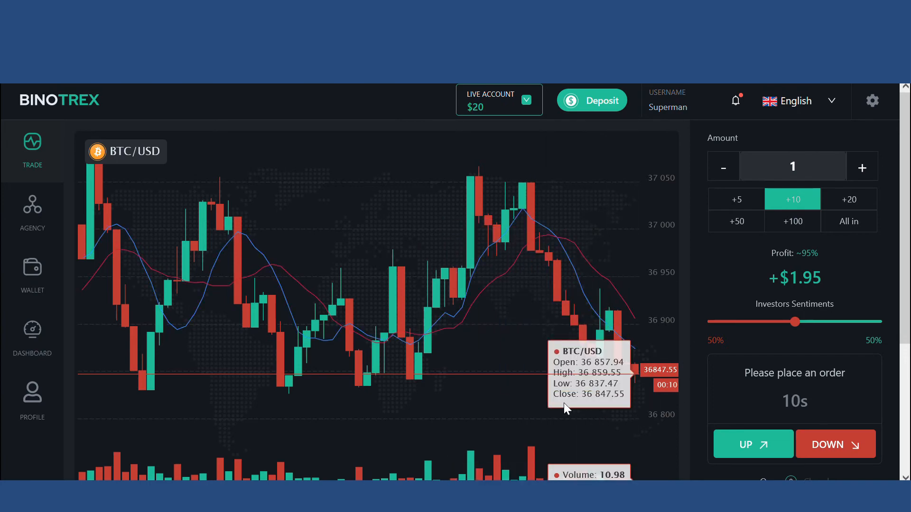
mouse_move(698, 438)
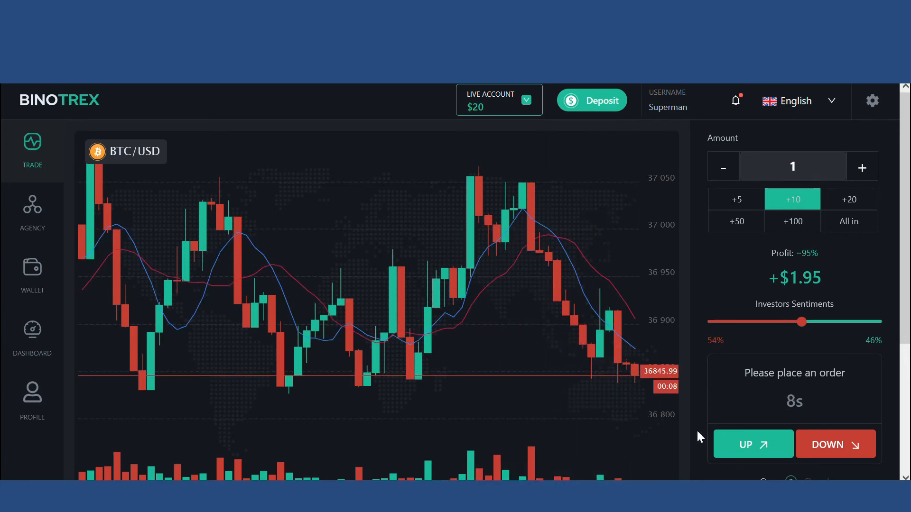
left_click(752, 445)
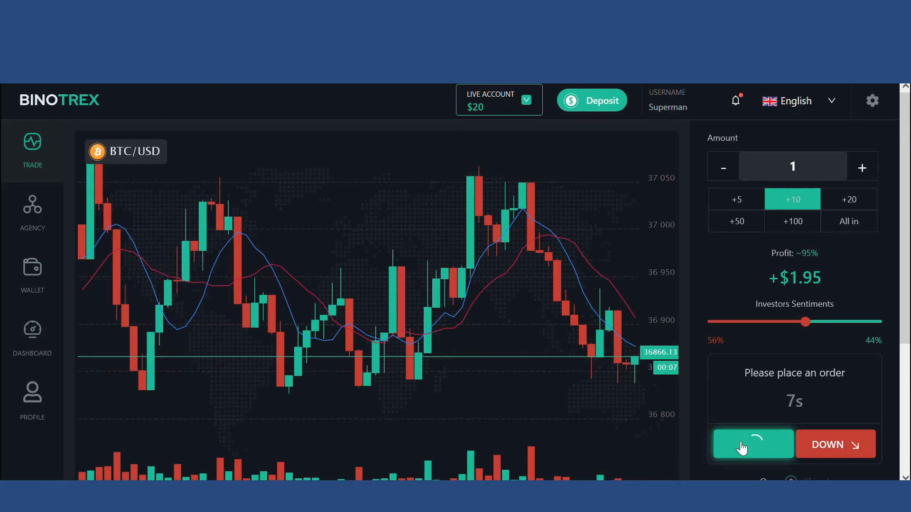
left_click(751, 445)
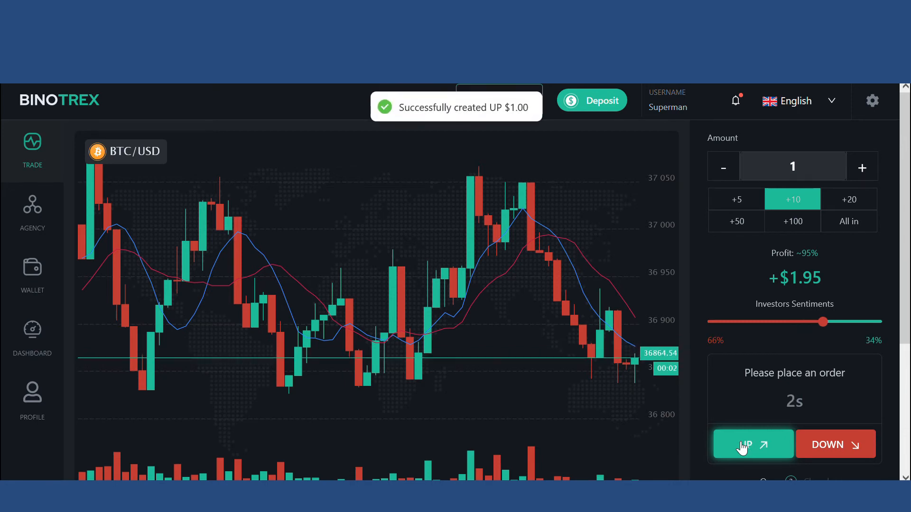
left_click(751, 444)
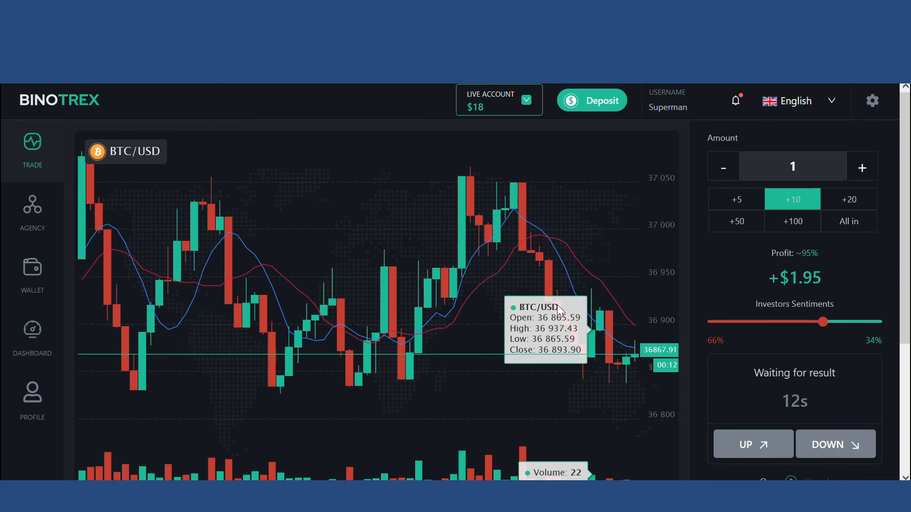
mouse_move(465, 332)
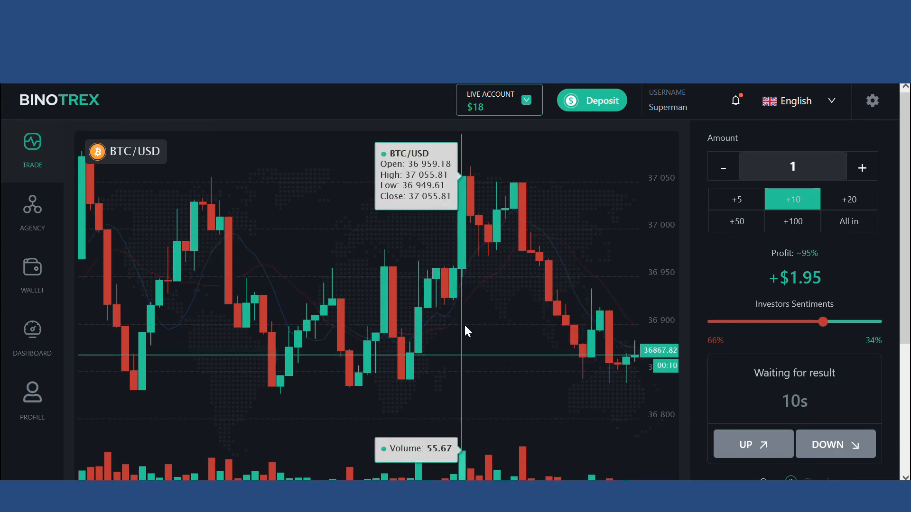